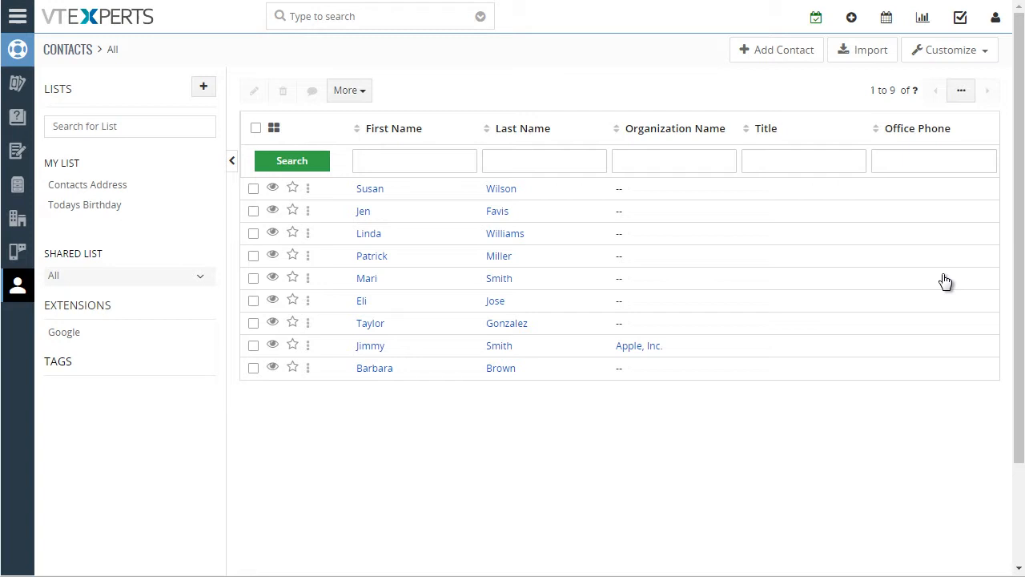
pyautogui.moveTo(691, 76)
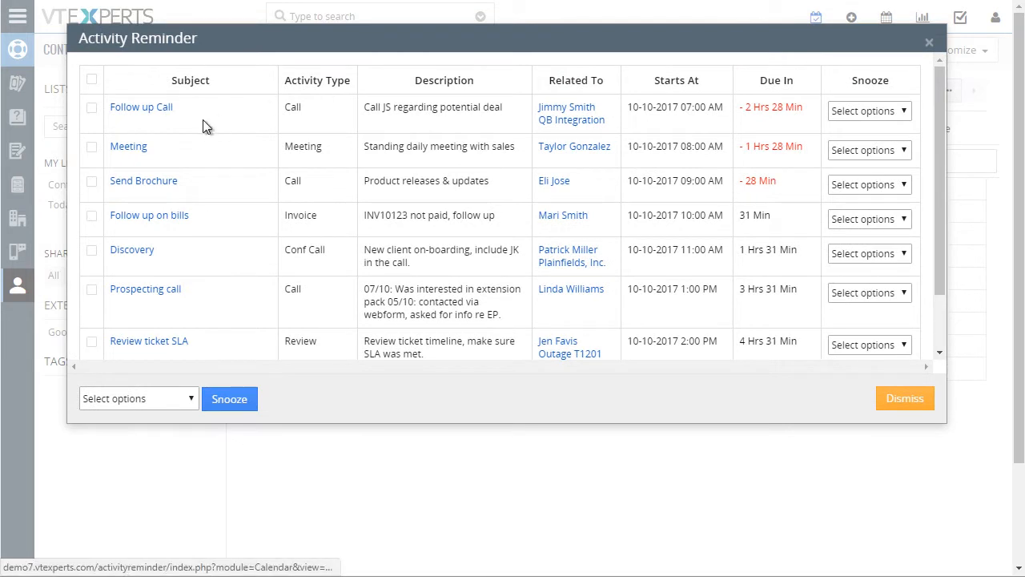
pyautogui.moveTo(170, 288)
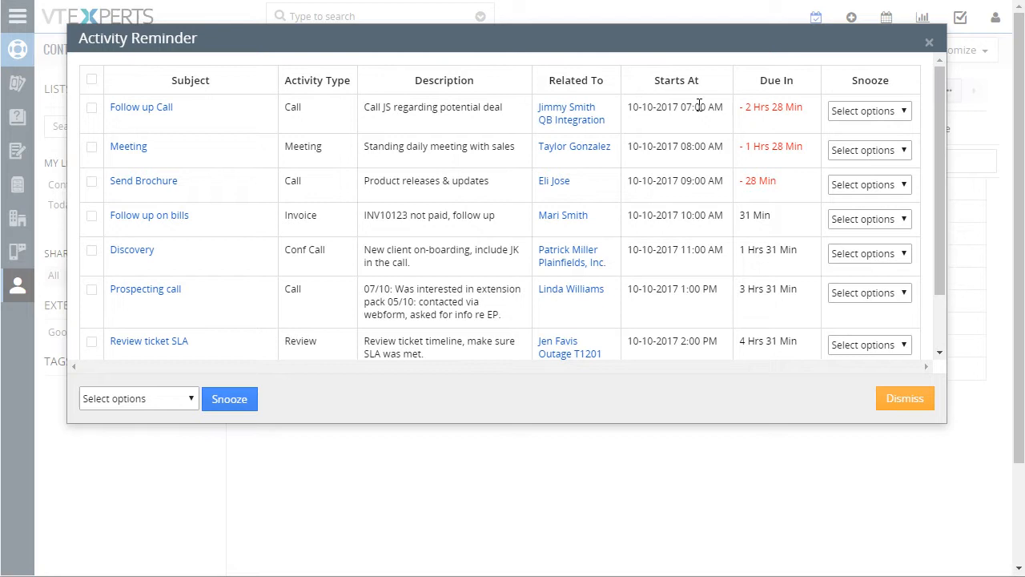
pyautogui.moveTo(794, 103)
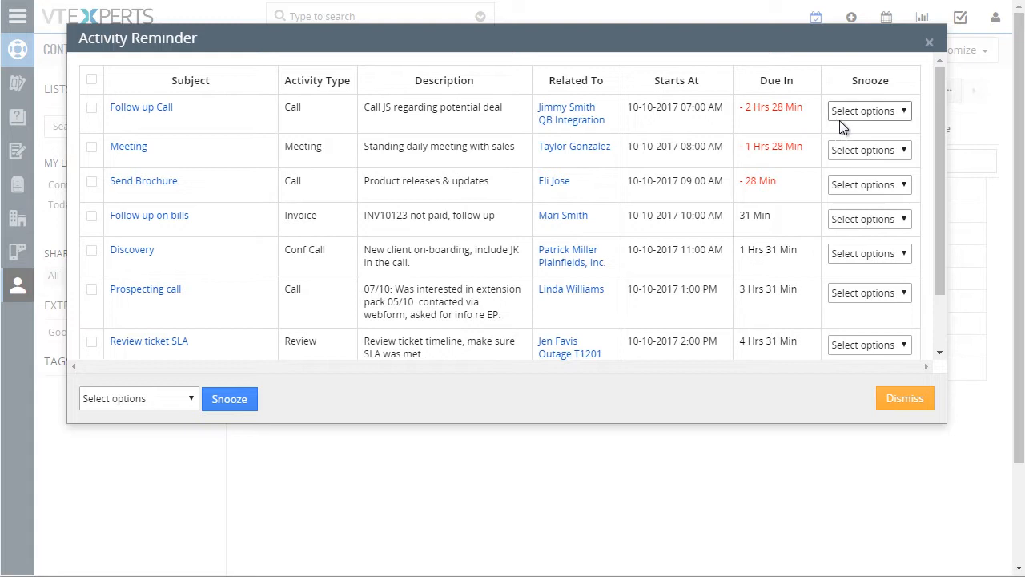
# - Select all listed activities and snooze them for 1 Minute via the Select options dropdown
pyautogui.scroll(-3)
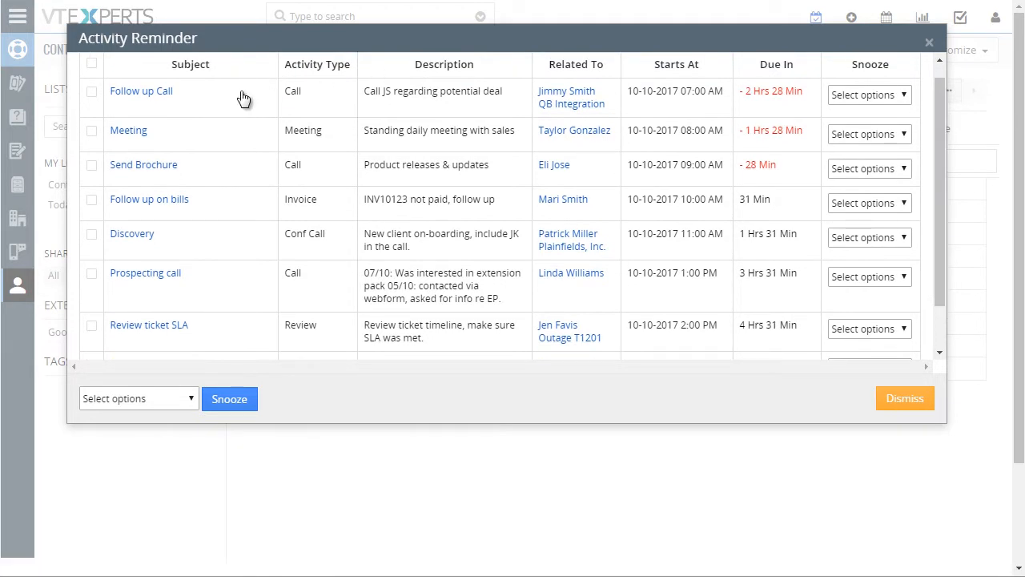
pyautogui.moveTo(157, 99)
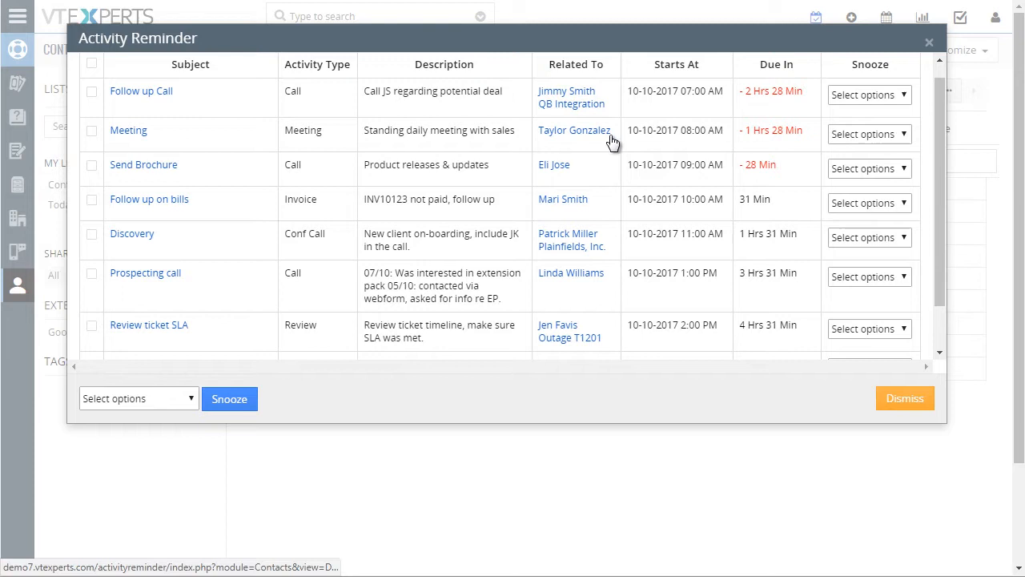
pyautogui.moveTo(593, 193)
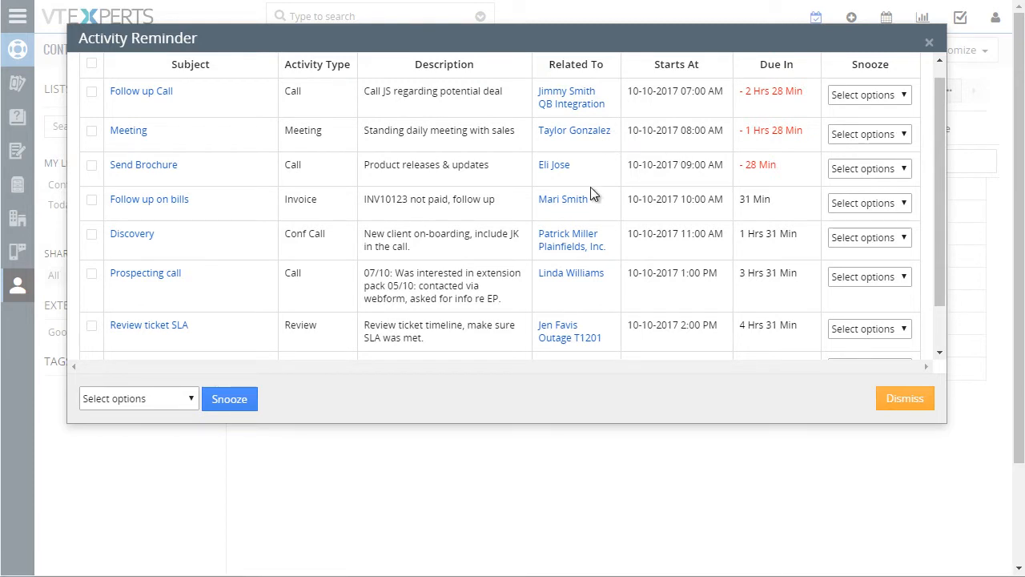
pyautogui.moveTo(657, 182)
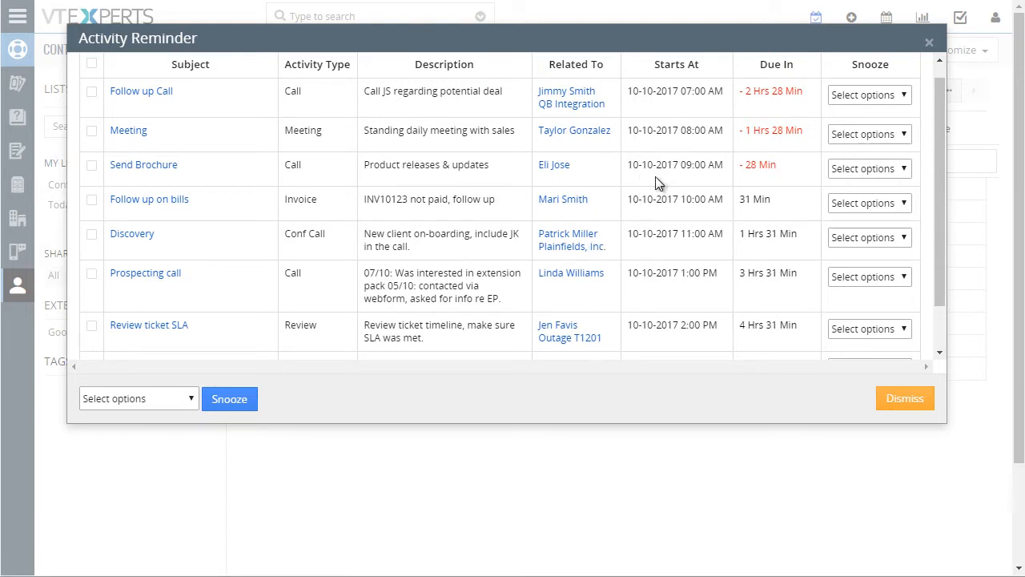
pyautogui.moveTo(816, 190)
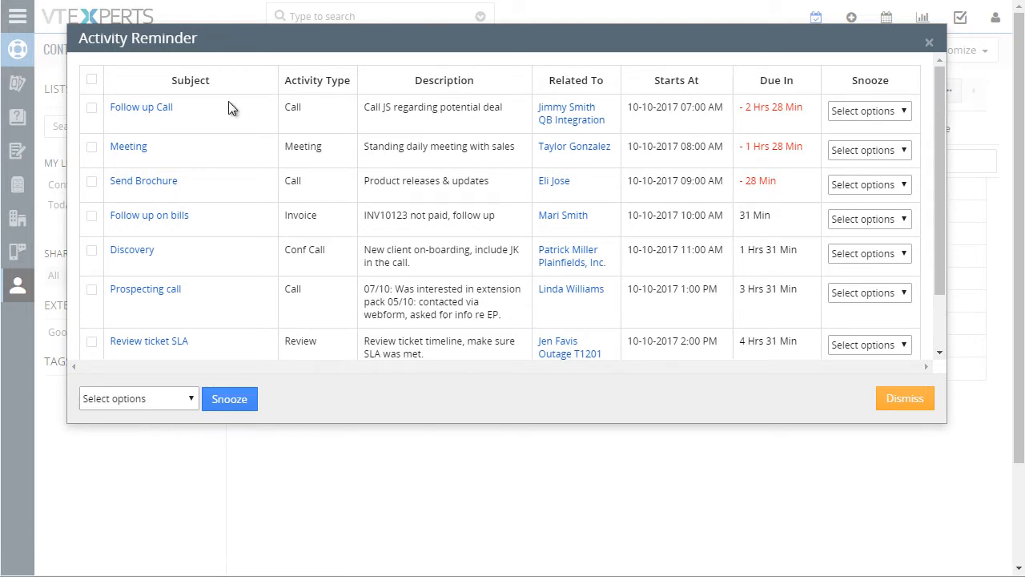
pyautogui.click(91, 79)
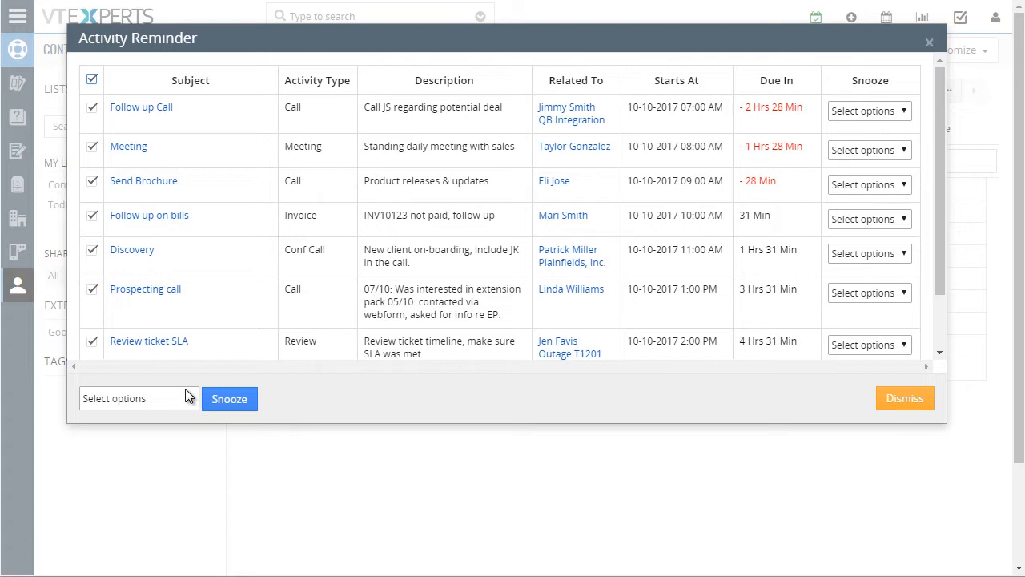
pyautogui.click(138, 398)
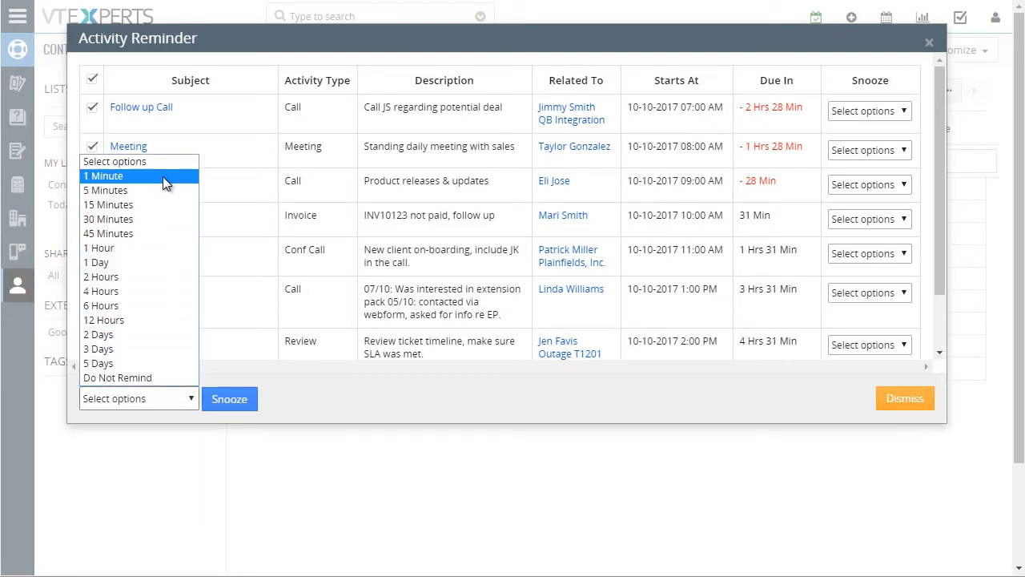
pyautogui.moveTo(167, 335)
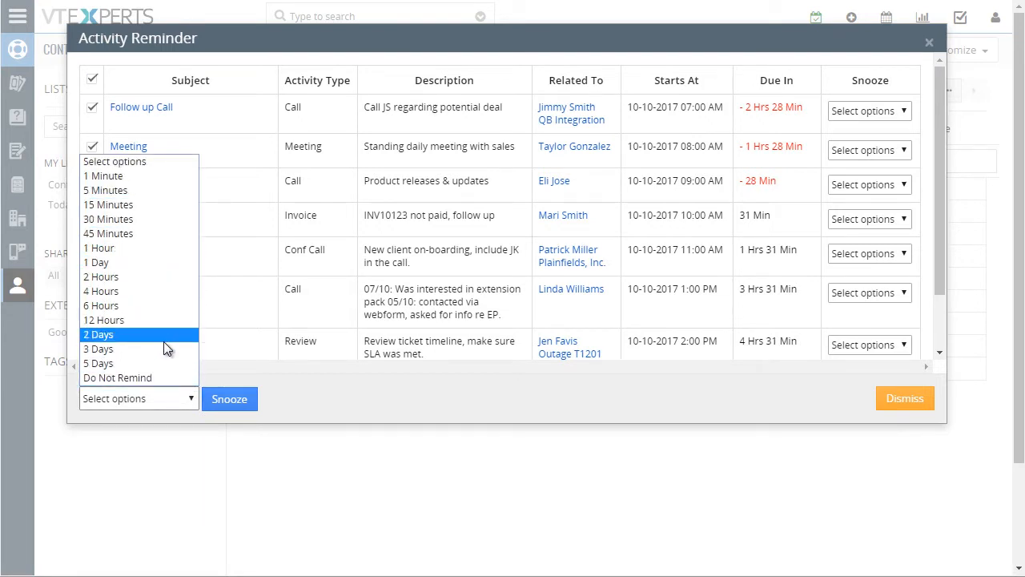
pyautogui.moveTo(164, 378)
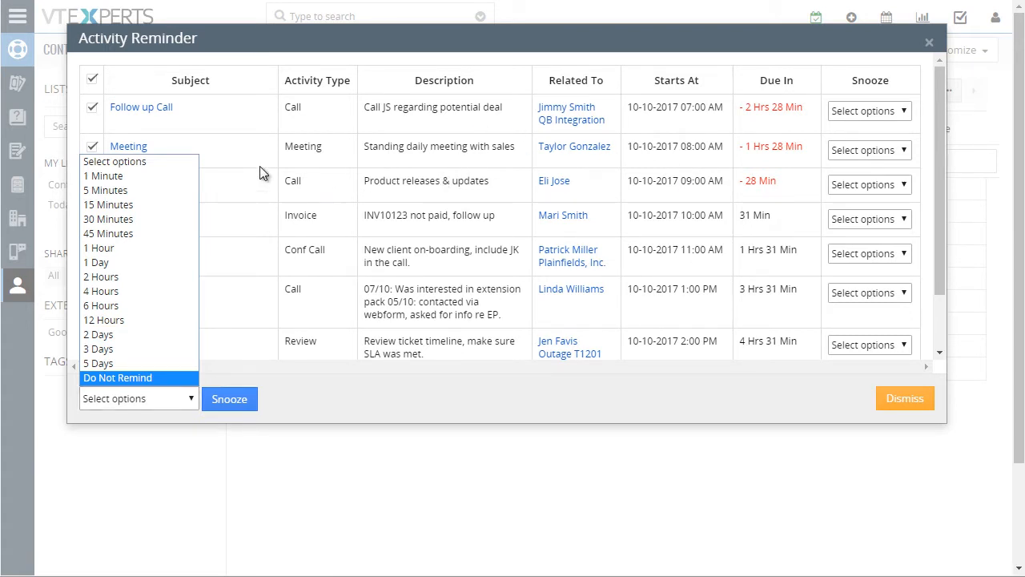
pyautogui.click(102, 175)
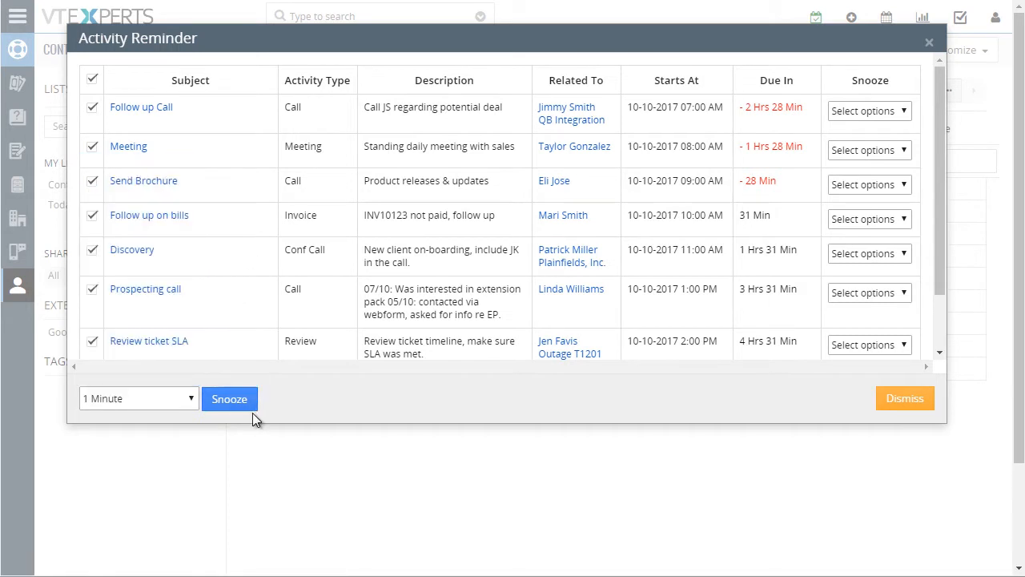
pyautogui.click(229, 397)
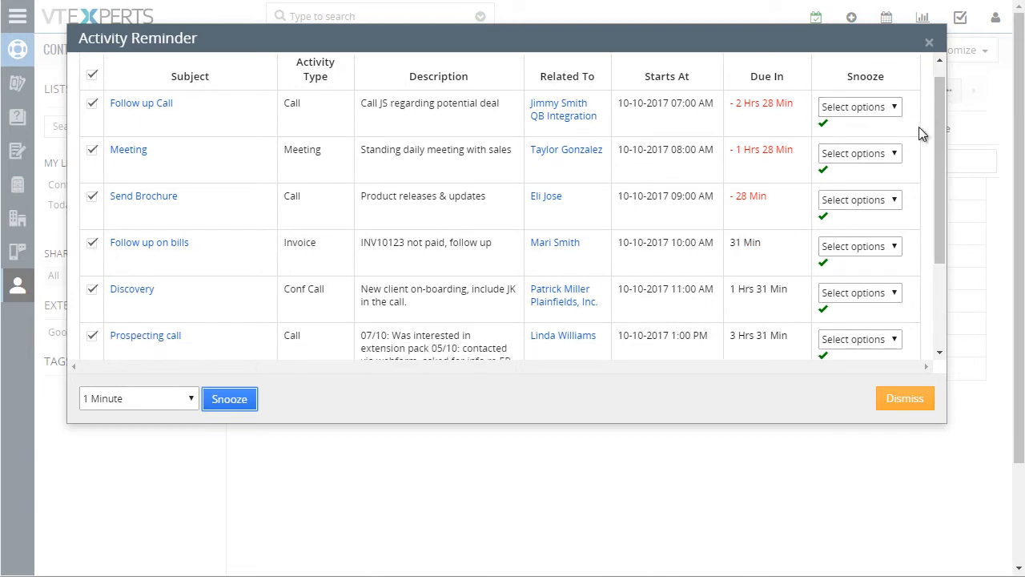
pyautogui.scroll(-3)
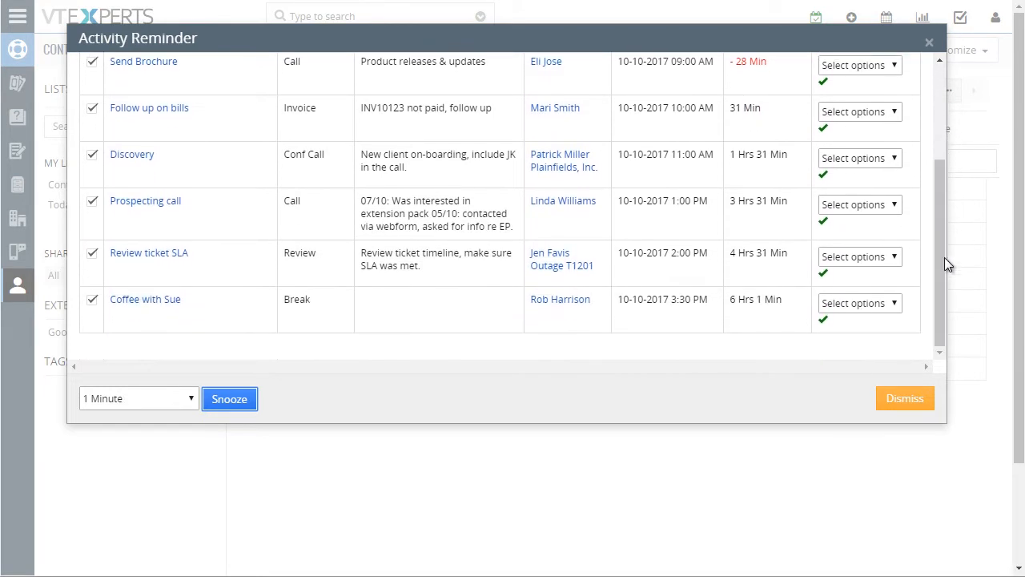
# - Close the Activity Reminder and reopen it from the toolbar Popup Reminder icon, countdowns advanced a minute
pyautogui.click(904, 397)
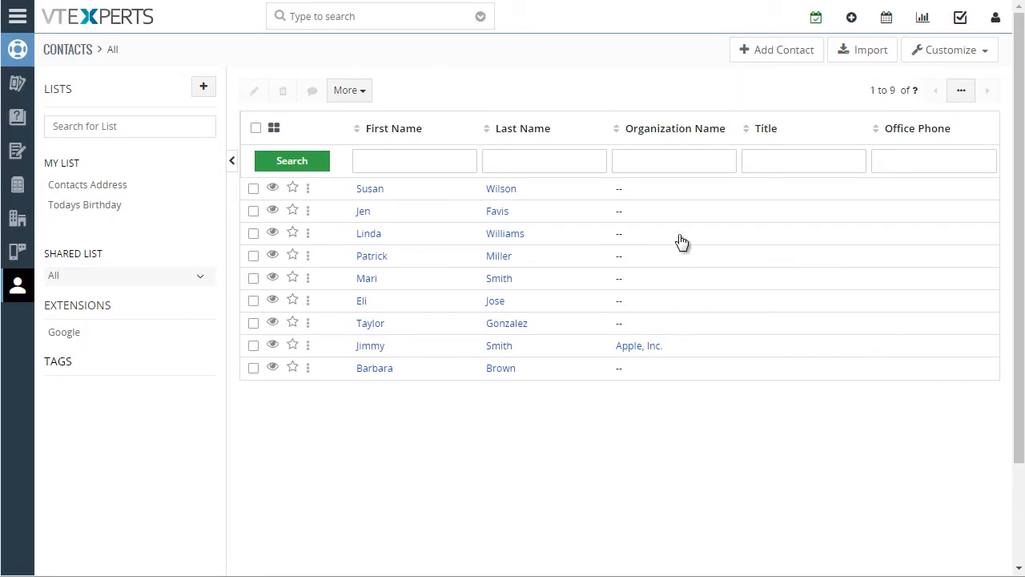
pyautogui.moveTo(567, 83)
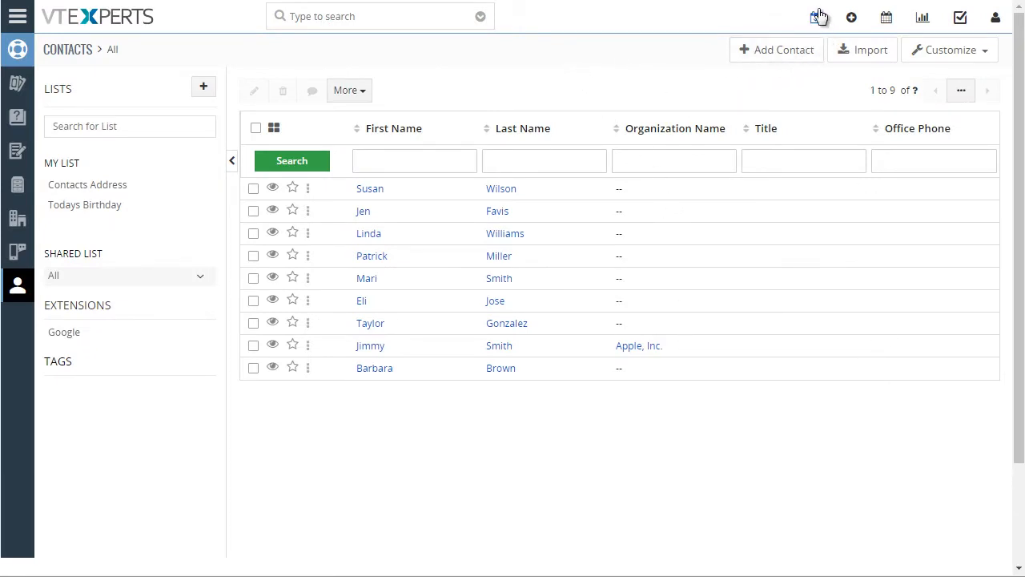
pyautogui.moveTo(817, 16)
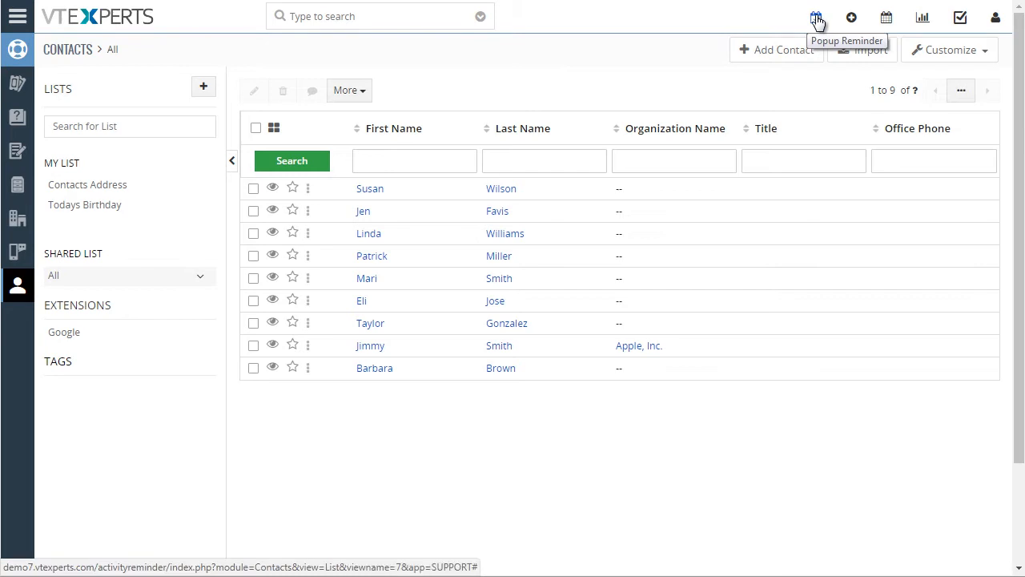
pyautogui.moveTo(736, 91)
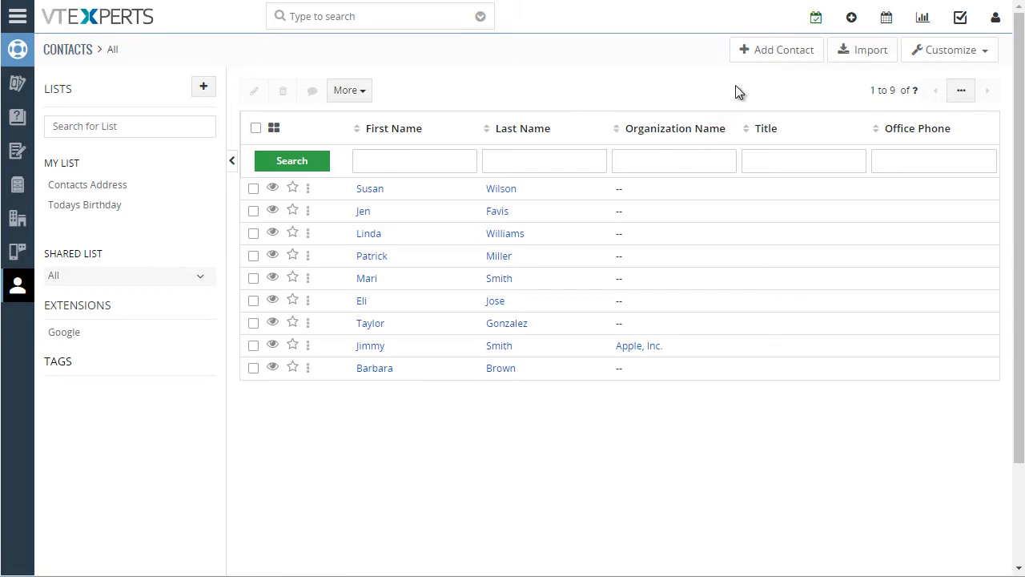
pyautogui.click(815, 16)
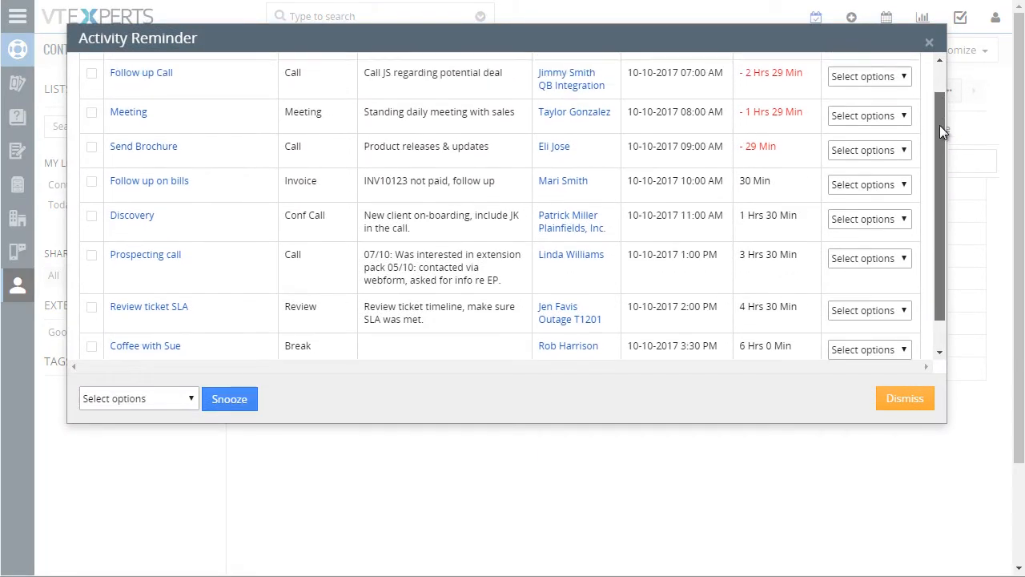
pyautogui.scroll(3)
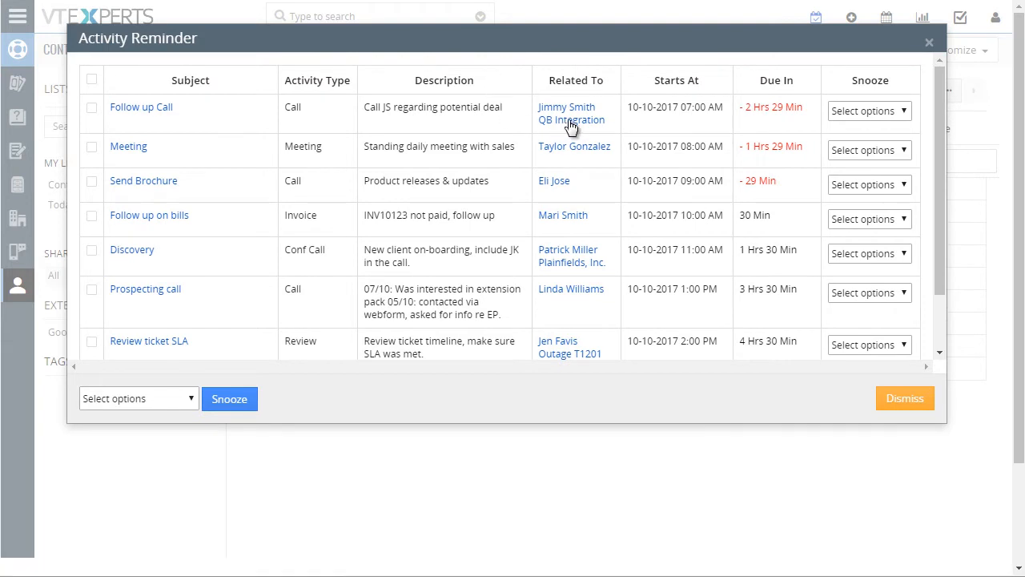
pyautogui.moveTo(814, 35)
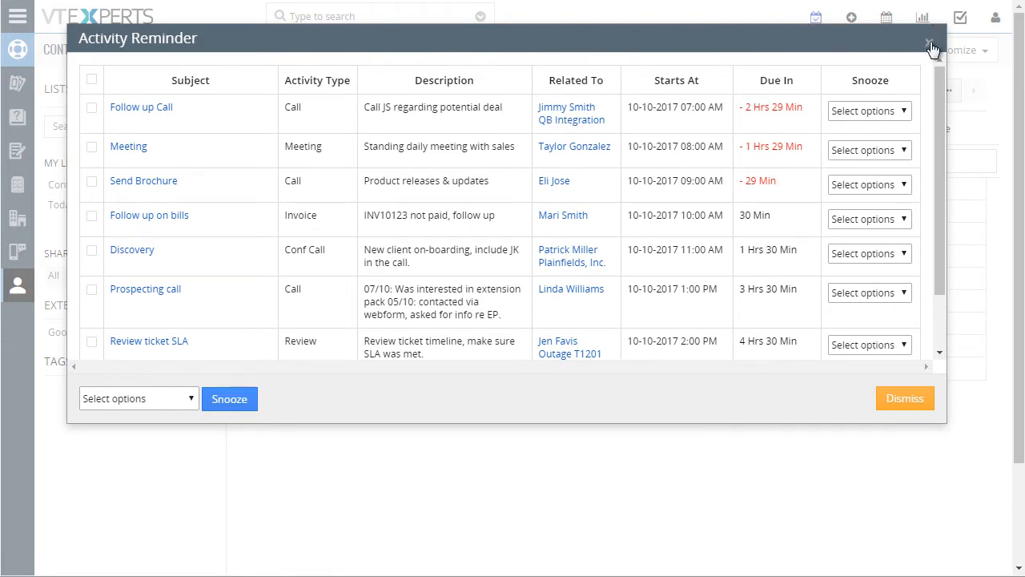
# - Close the Activity Reminder to reveal Contacts and open the admin user's account menu
pyautogui.click(929, 45)
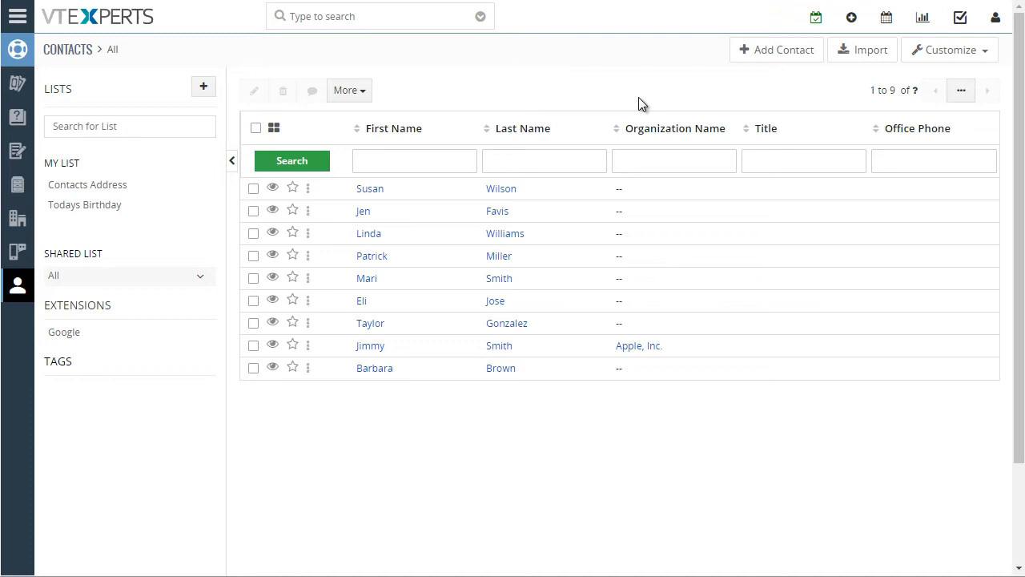
pyautogui.moveTo(627, 81)
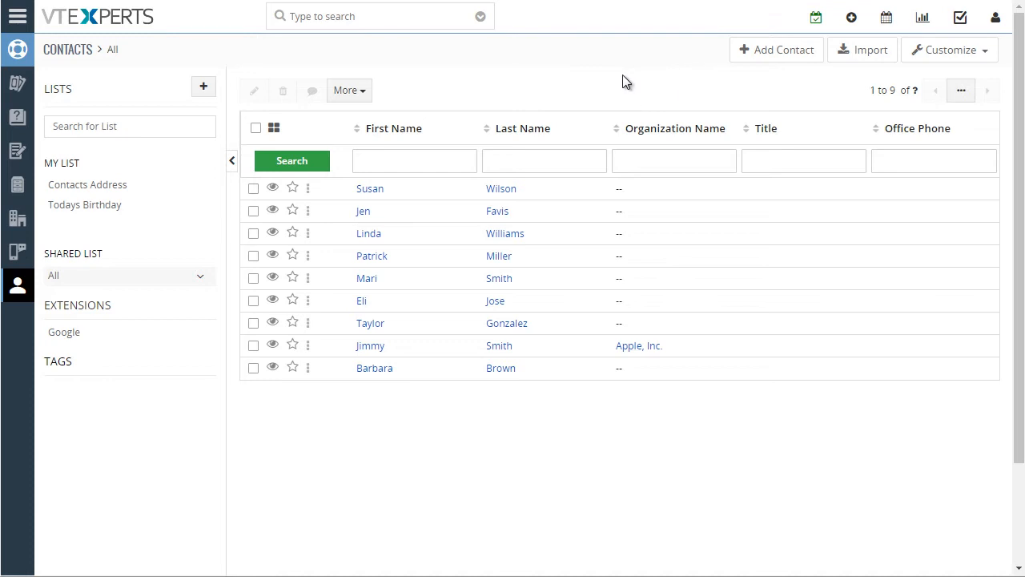
pyautogui.moveTo(958, 64)
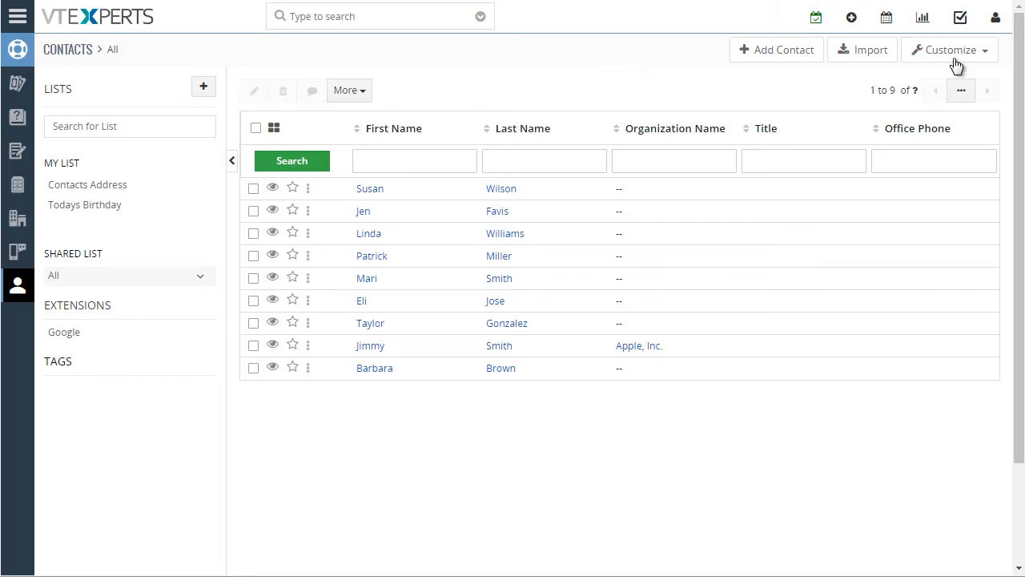
pyautogui.click(995, 16)
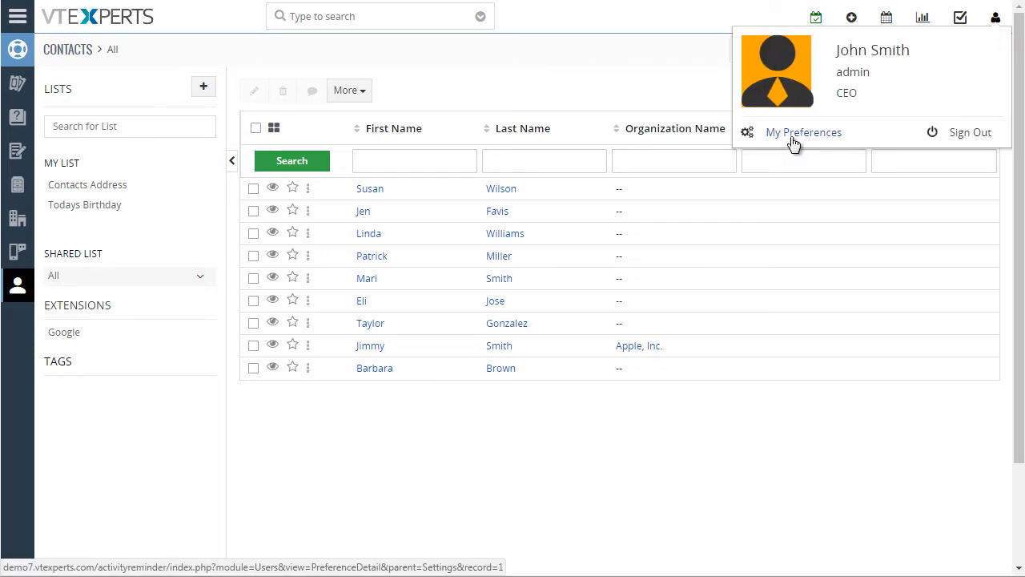
# - Go to My Preferences > Calendar Settings and start editing the Popup Reminder Interval field
pyautogui.click(804, 132)
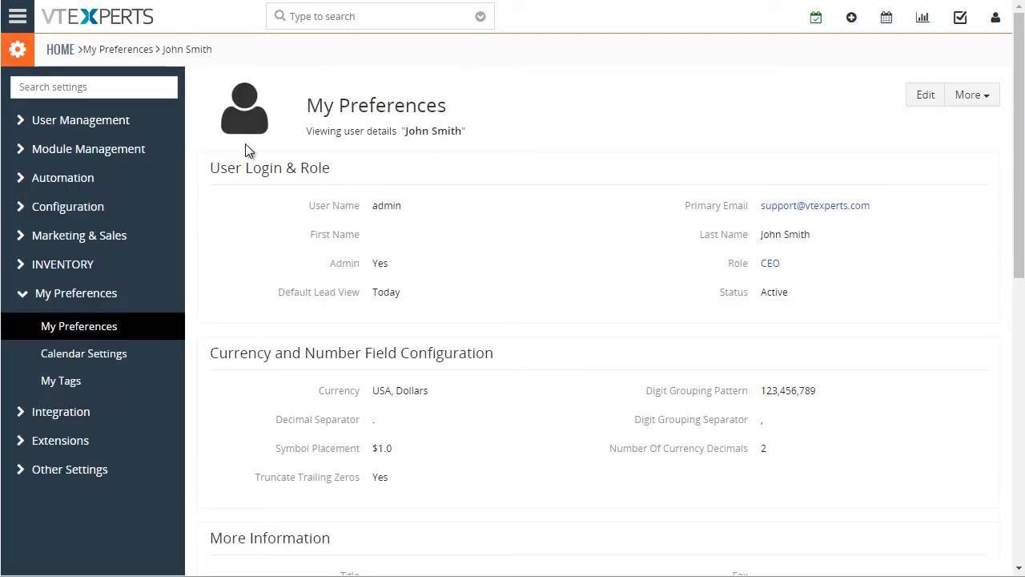
pyautogui.click(83, 354)
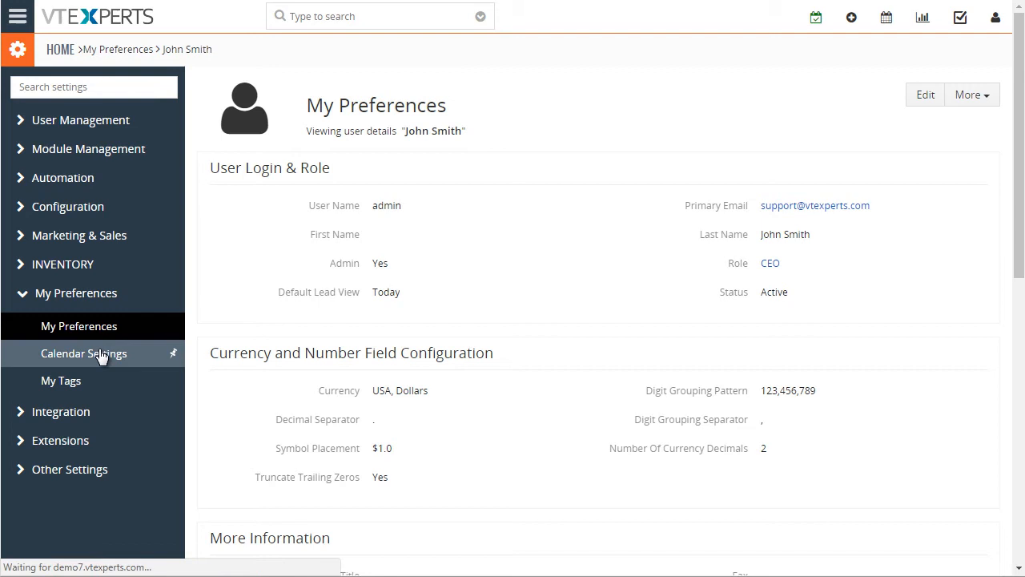
pyautogui.click(83, 354)
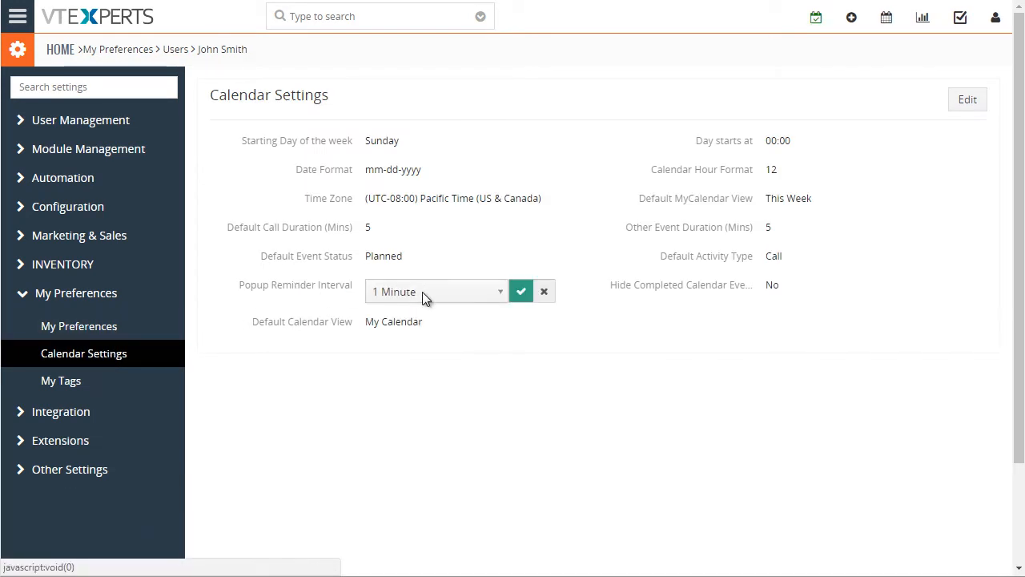
# - Review the Popup Reminder Interval choices (1 Minute to 4 Hours) and keep 1 Minute
pyautogui.click(435, 291)
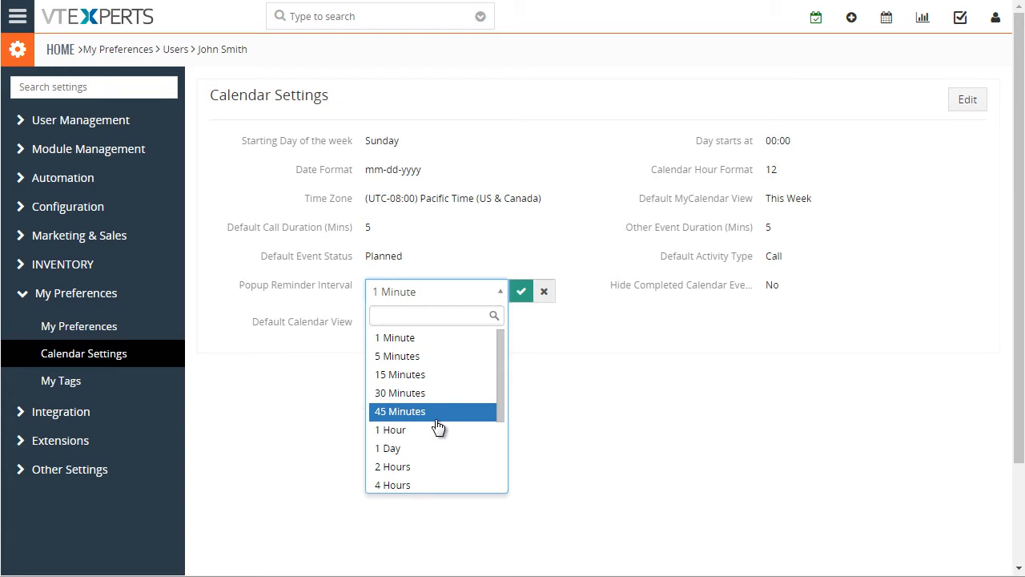
pyautogui.click(433, 314)
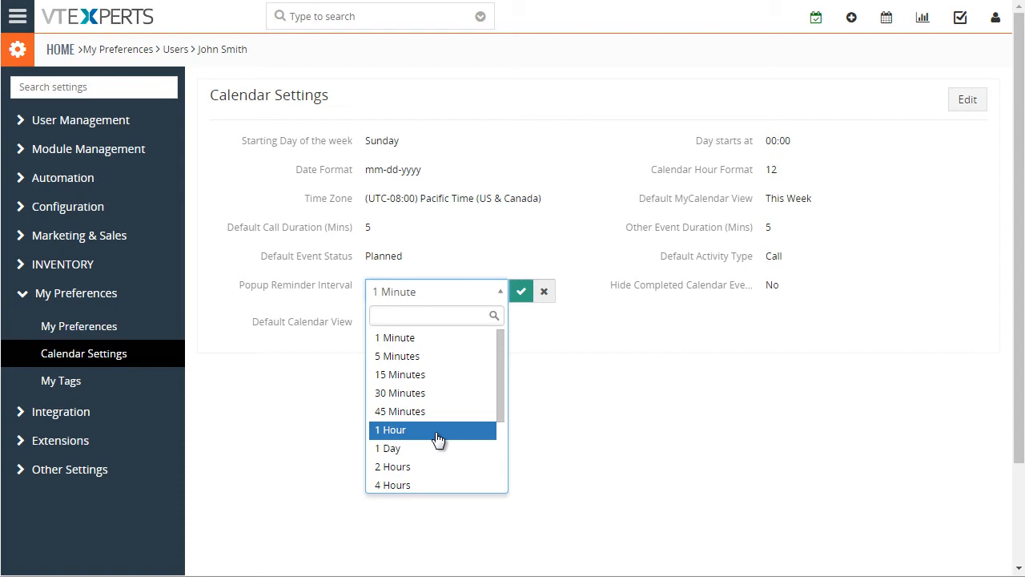
pyautogui.moveTo(415, 436)
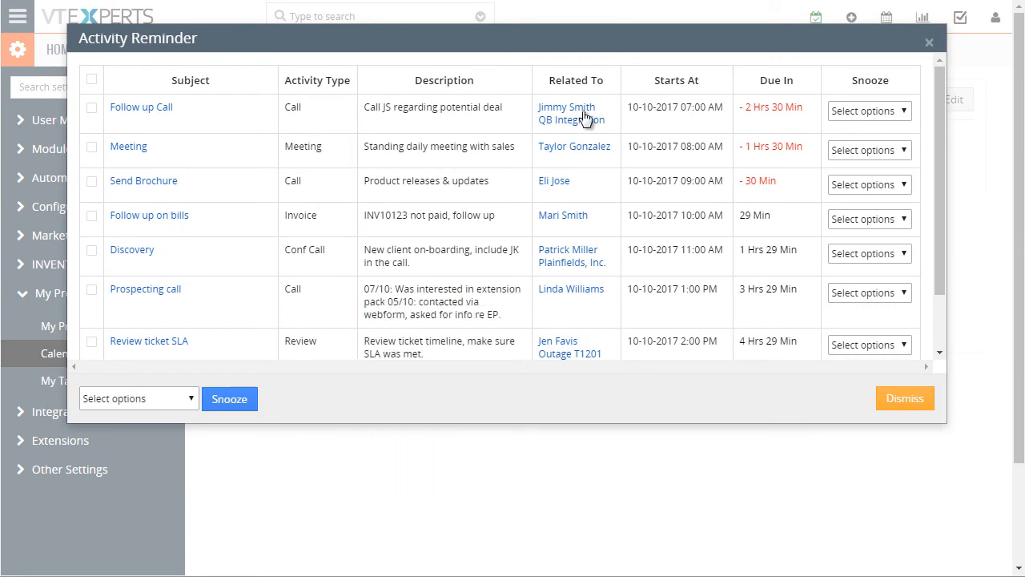
pyautogui.moveTo(776, 130)
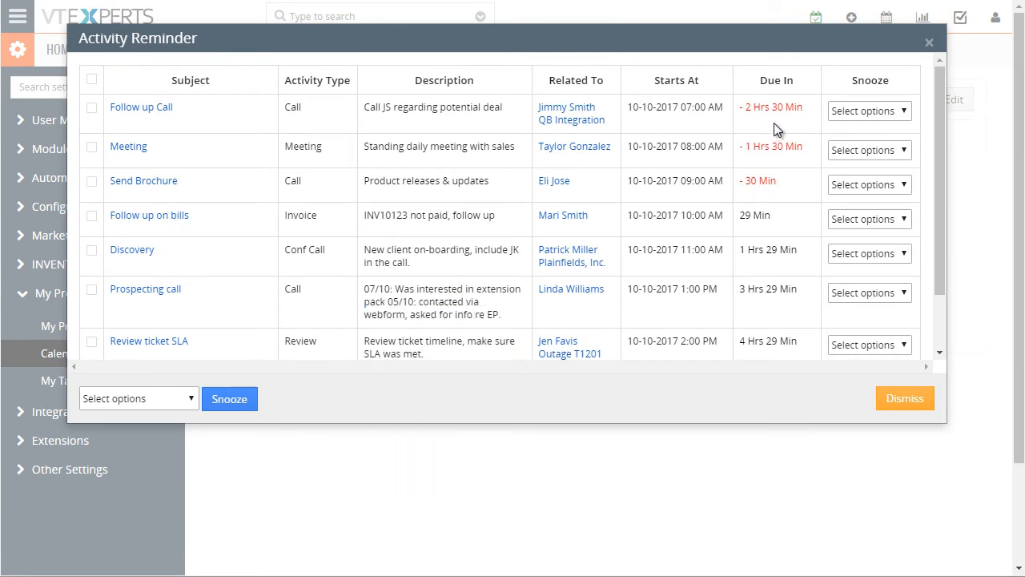
pyautogui.scroll(-3)
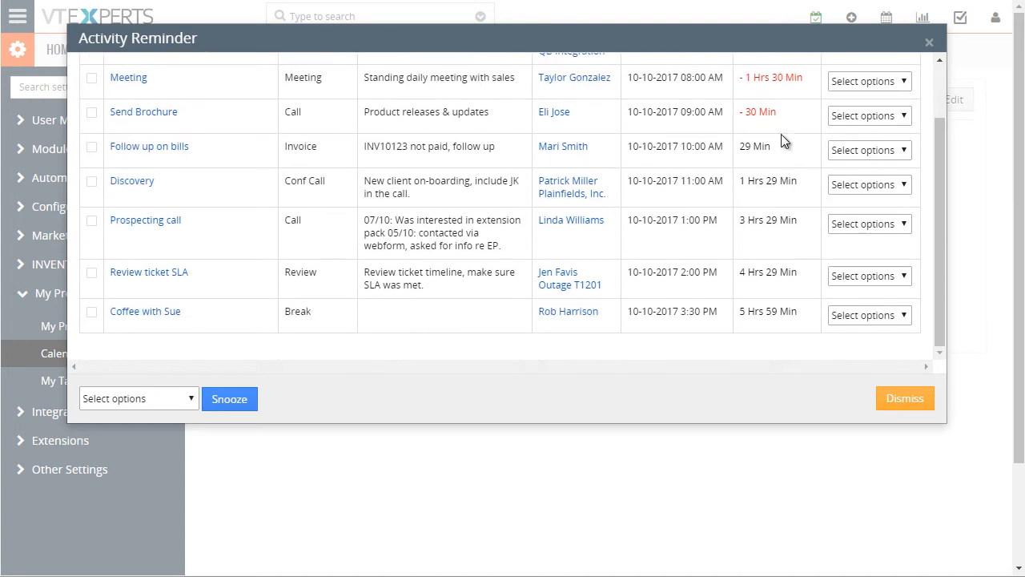
pyautogui.moveTo(761, 212)
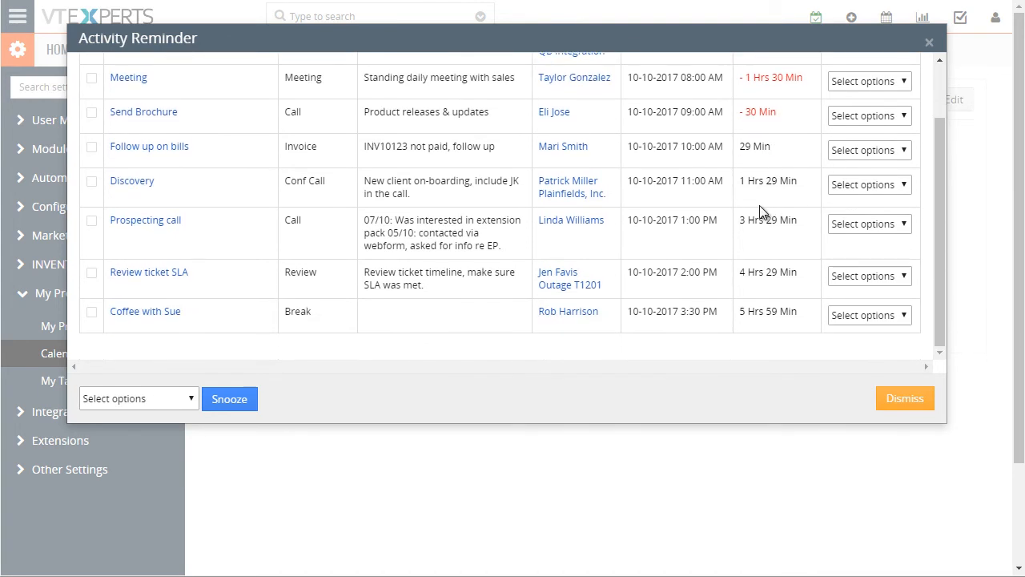
pyautogui.moveTo(934, 43)
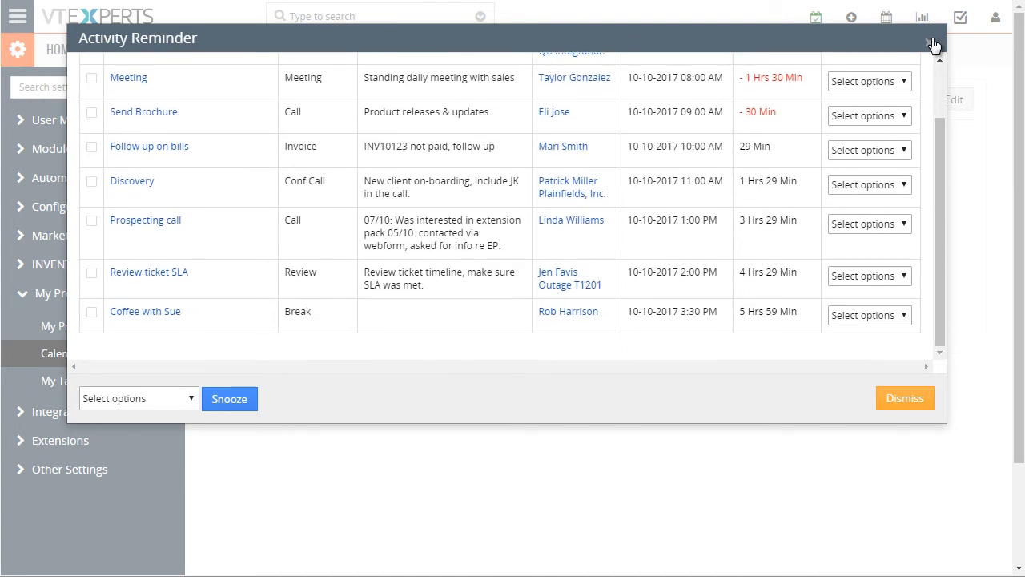
pyautogui.click(934, 41)
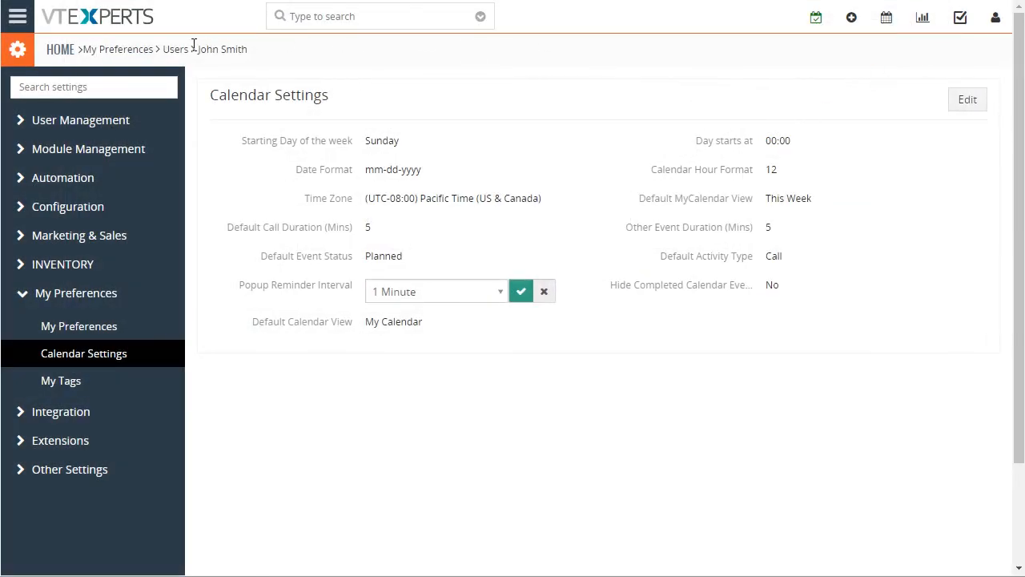
pyautogui.click(18, 16)
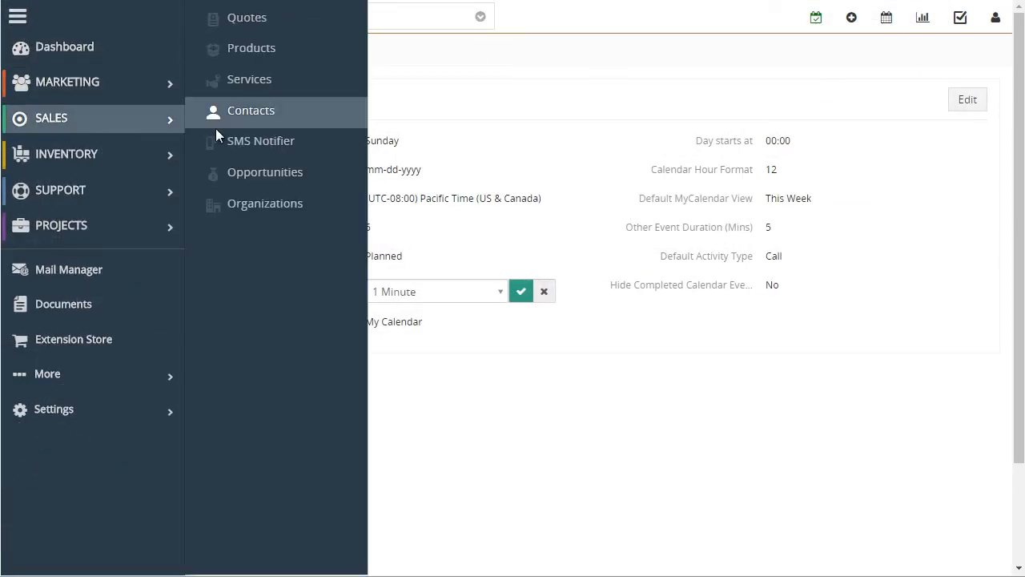
pyautogui.click(250, 109)
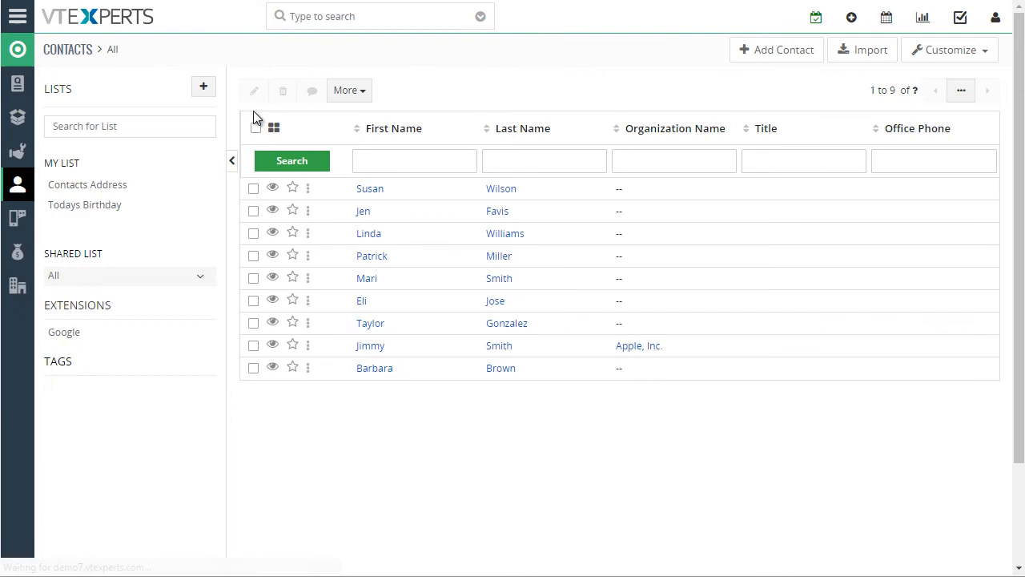
pyautogui.moveTo(501, 189)
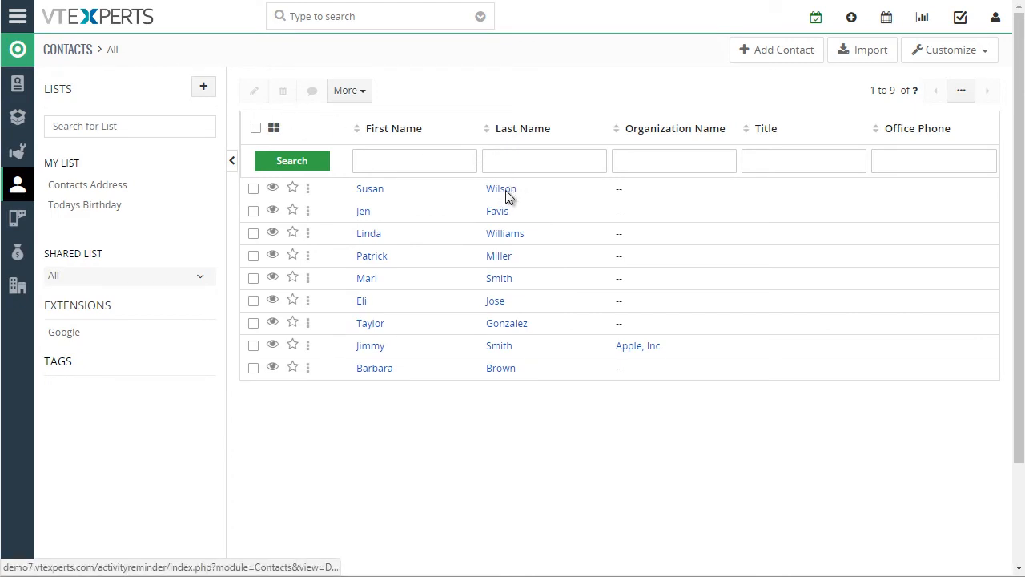
pyautogui.click(370, 189)
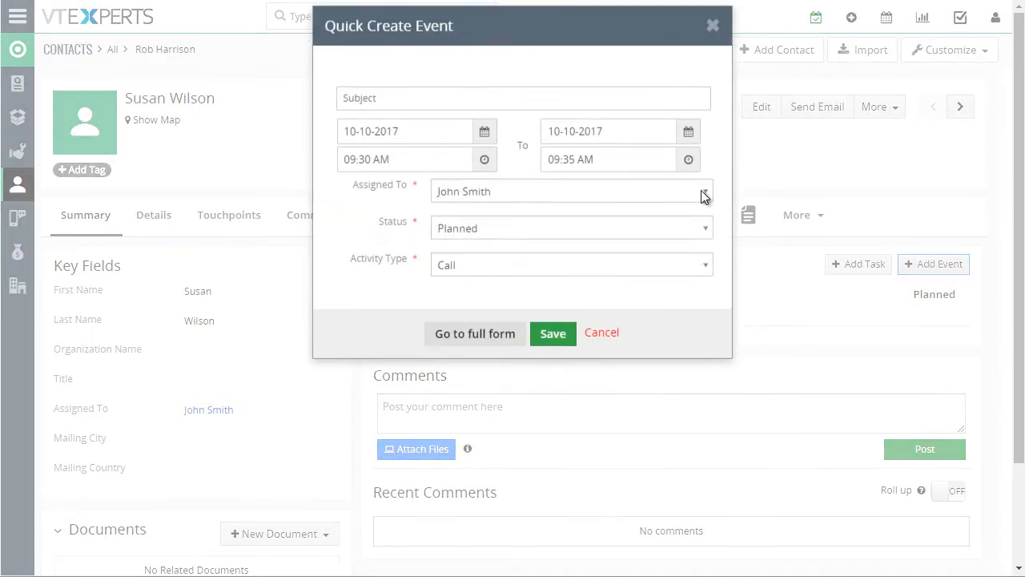
pyautogui.write('Test')
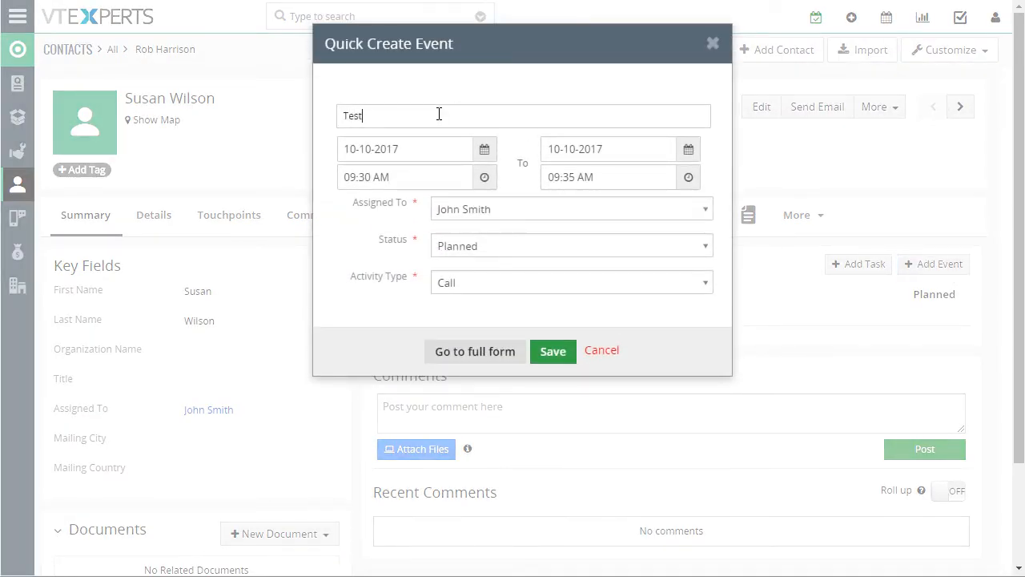
pyautogui.write('ABC')
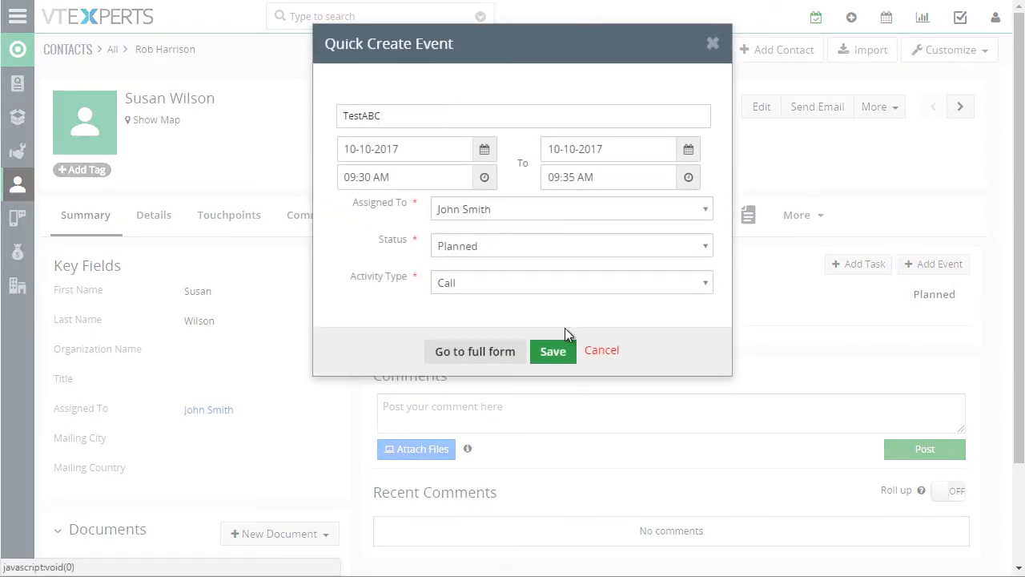
pyautogui.click(552, 351)
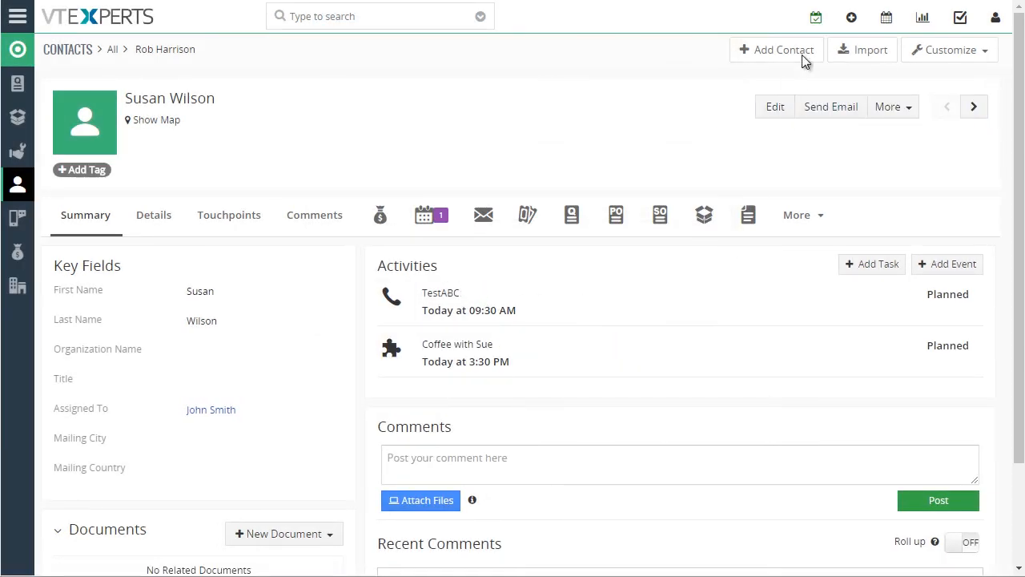
# - Reopen the Activity Reminder from the top bar and scroll to the TestABC call, due now
pyautogui.click(816, 16)
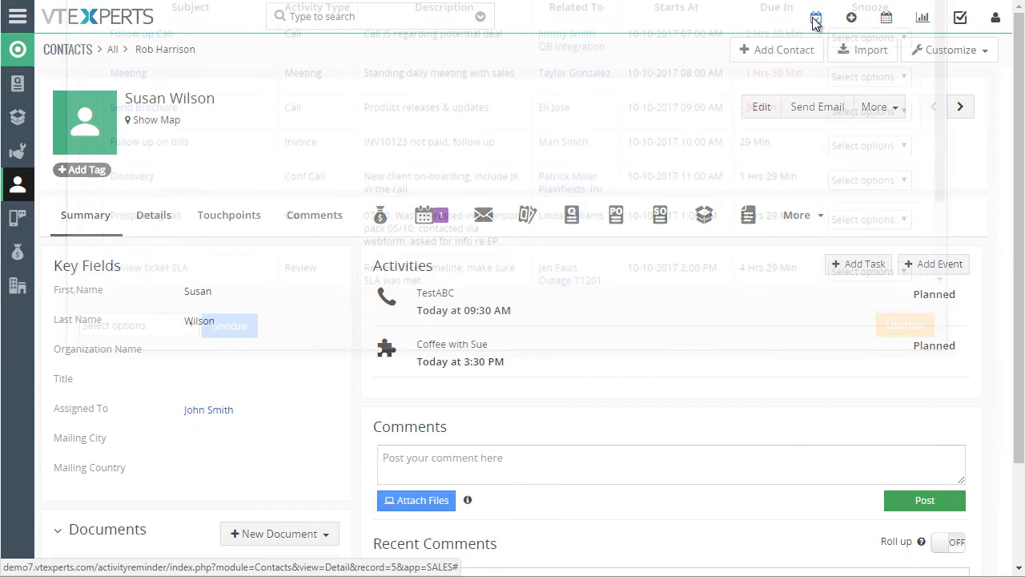
pyautogui.click(816, 17)
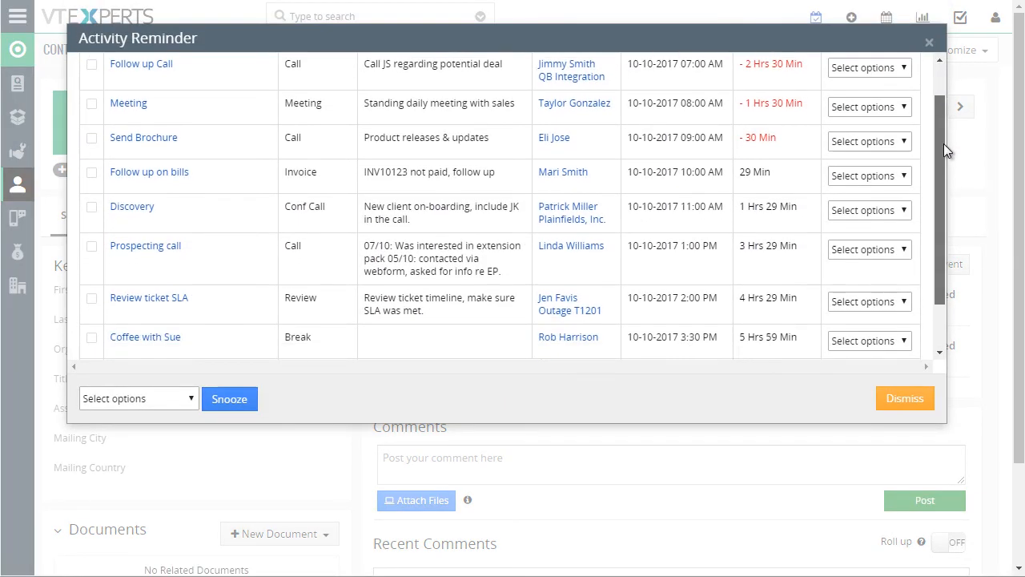
pyautogui.scroll(-3)
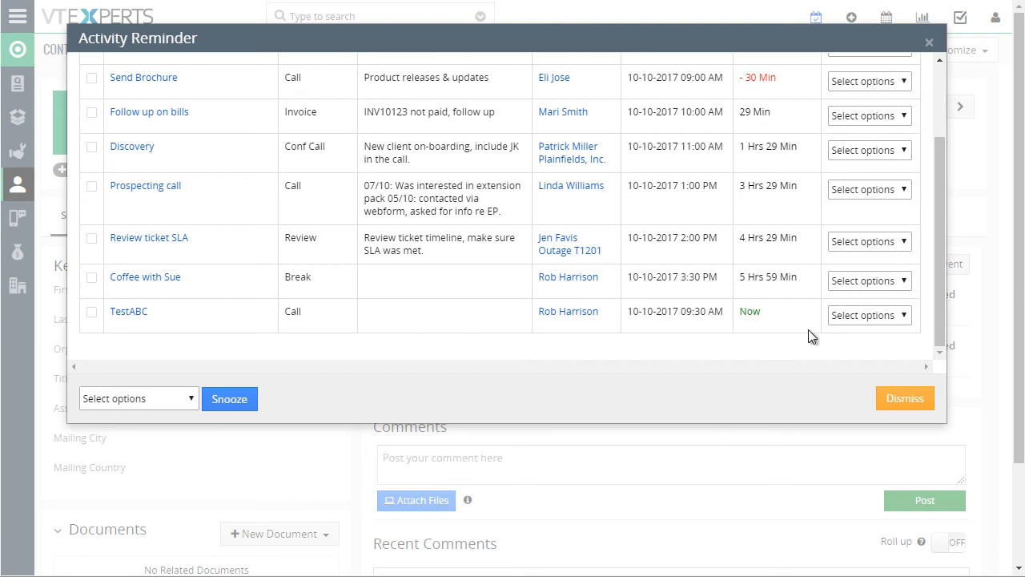
# - Choose Do Not Remind for TestABC and reopen the reminder to confirm it ends with Coffee with Sue
pyautogui.click(868, 314)
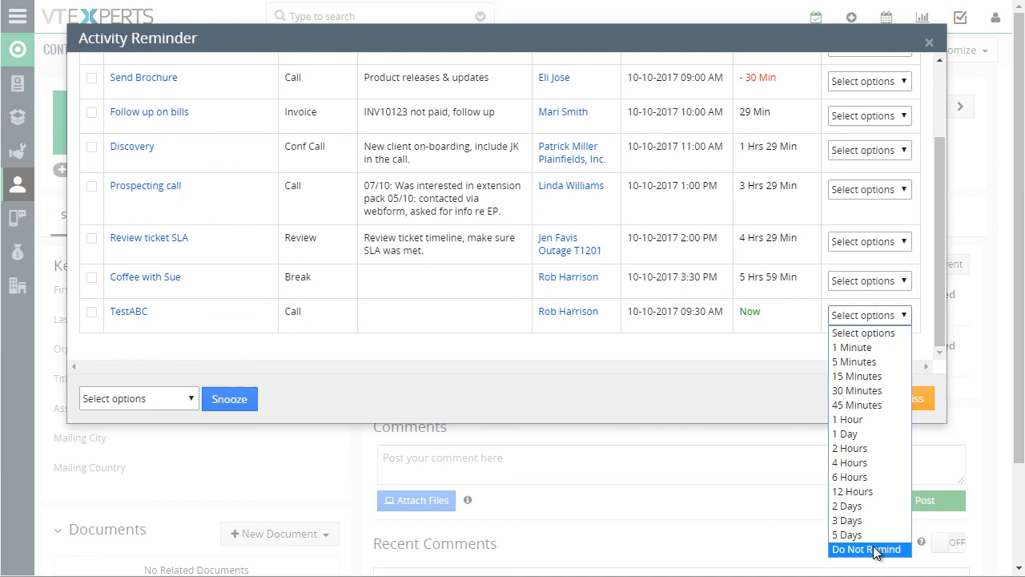
pyautogui.click(869, 548)
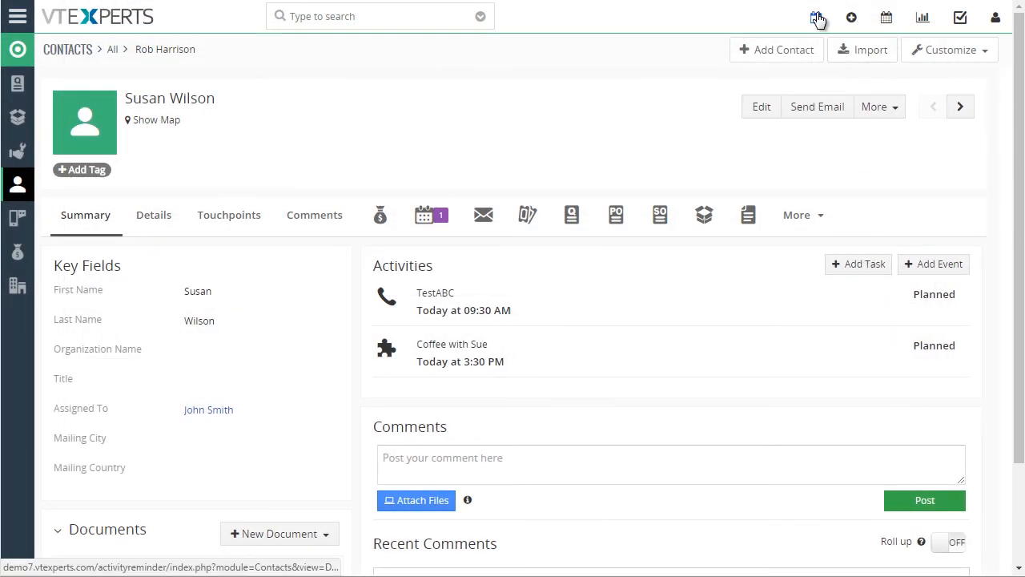
pyautogui.click(817, 16)
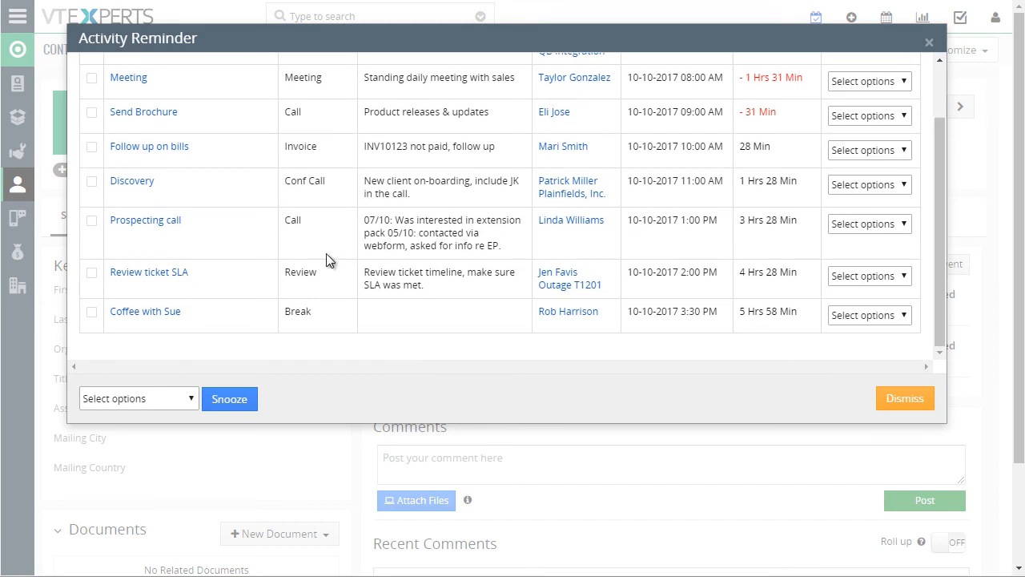
pyautogui.moveTo(525, 186)
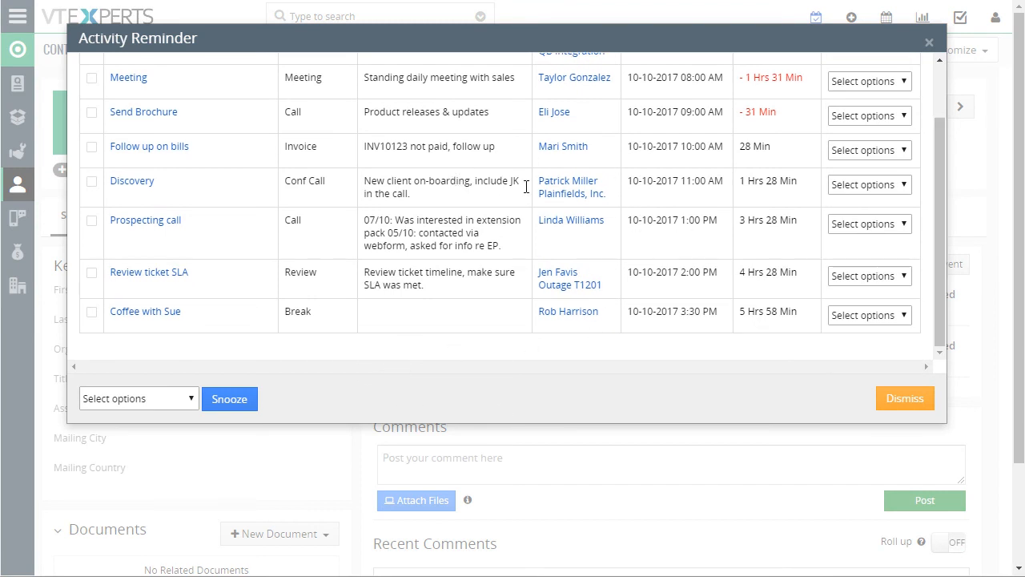